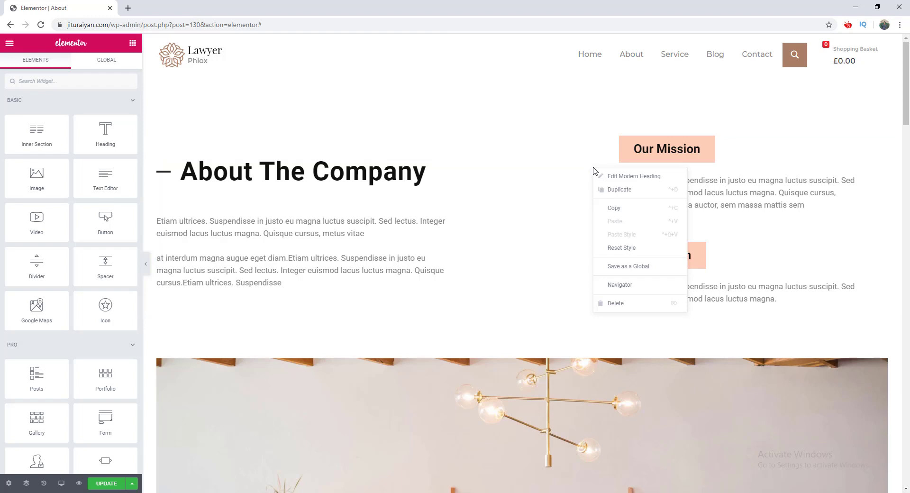
{"action": "mouse_move", "coordinate": [619, 189]}
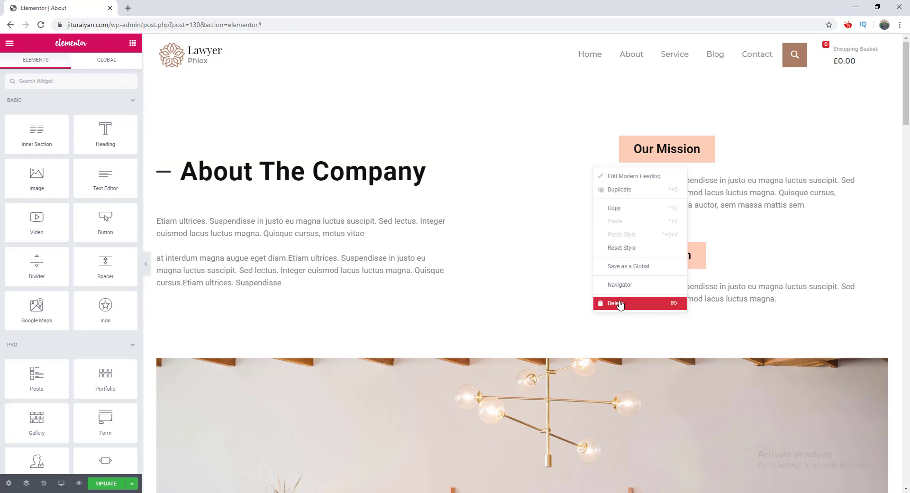
{"action": "mouse_move", "coordinate": [5, 55]}
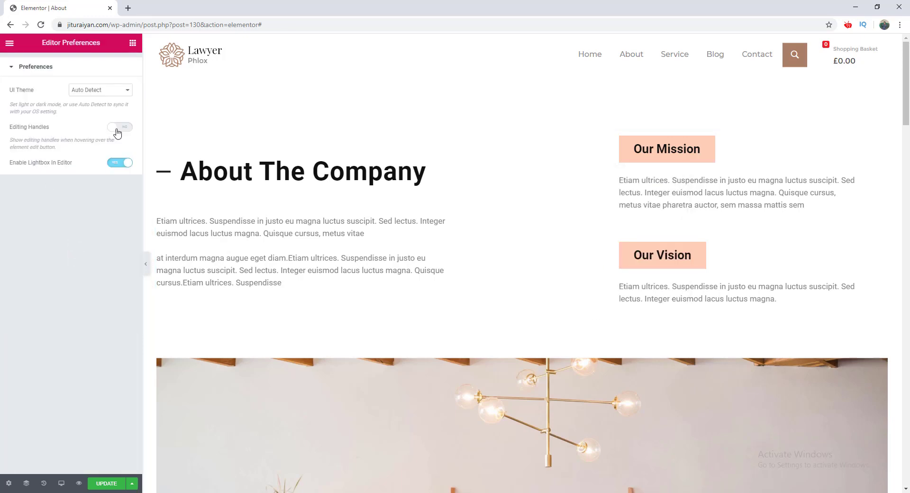
Switch on the Editing Handles preference in Elementor's Editor Preferences
{"action": "left_click", "coordinate": [119, 127]}
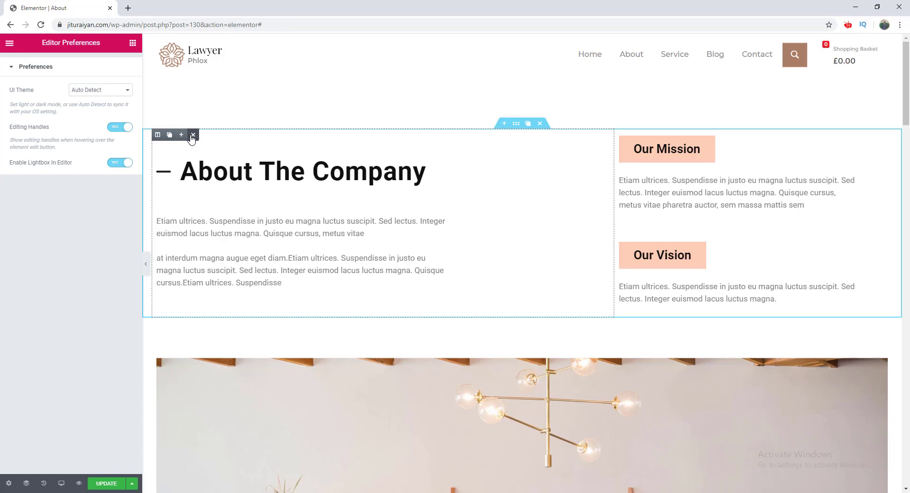
{"action": "mouse_move", "coordinate": [520, 140]}
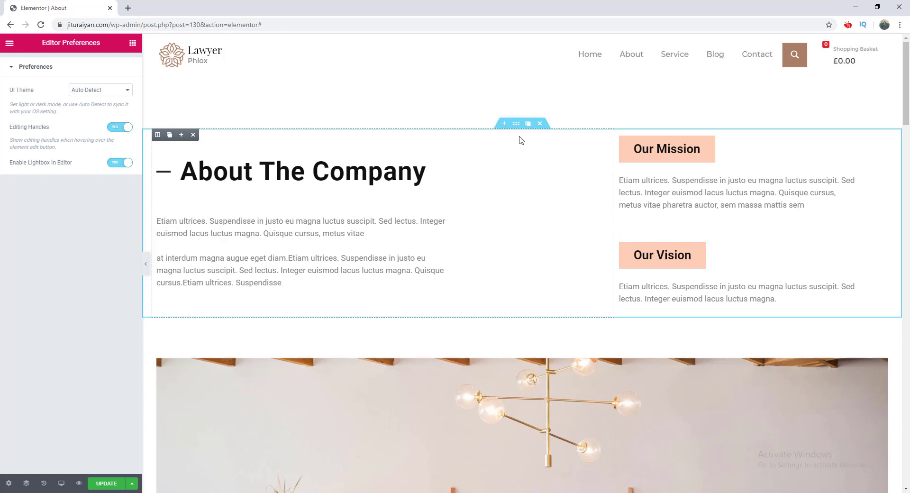
{"action": "mouse_move", "coordinate": [527, 123]}
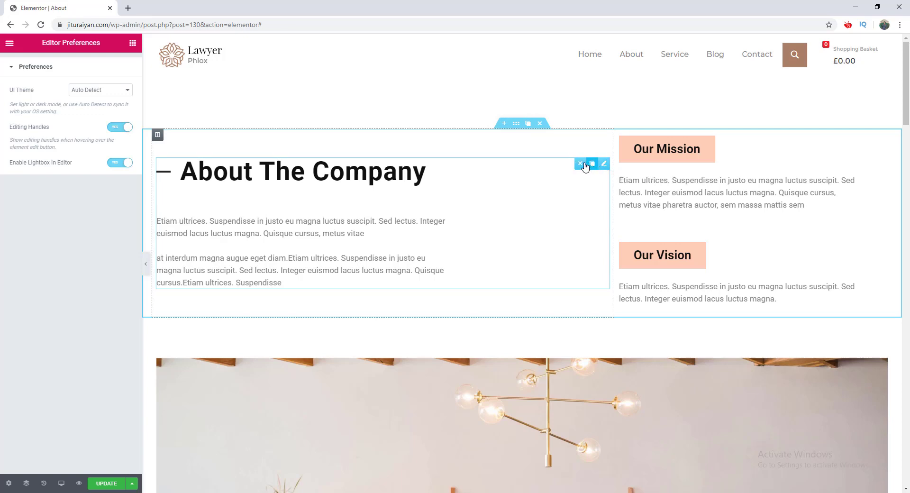
{"action": "mouse_move", "coordinate": [580, 165]}
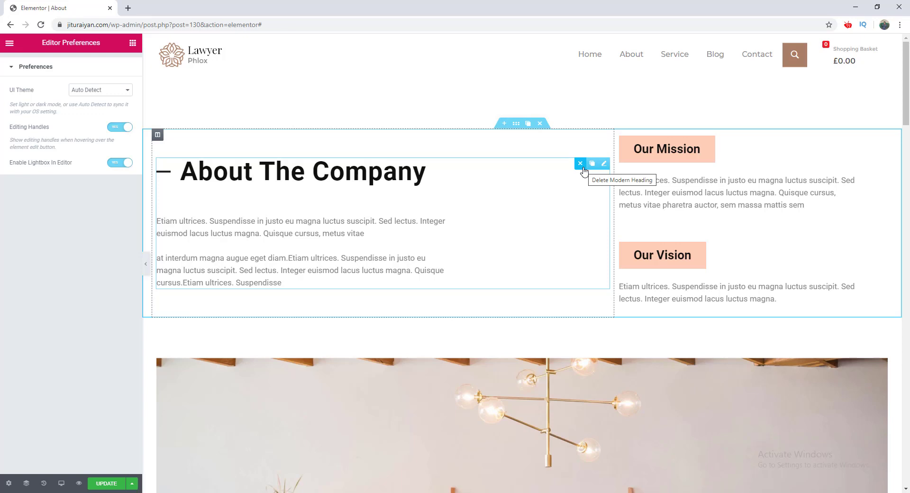
{"action": "mouse_move", "coordinate": [563, 177]}
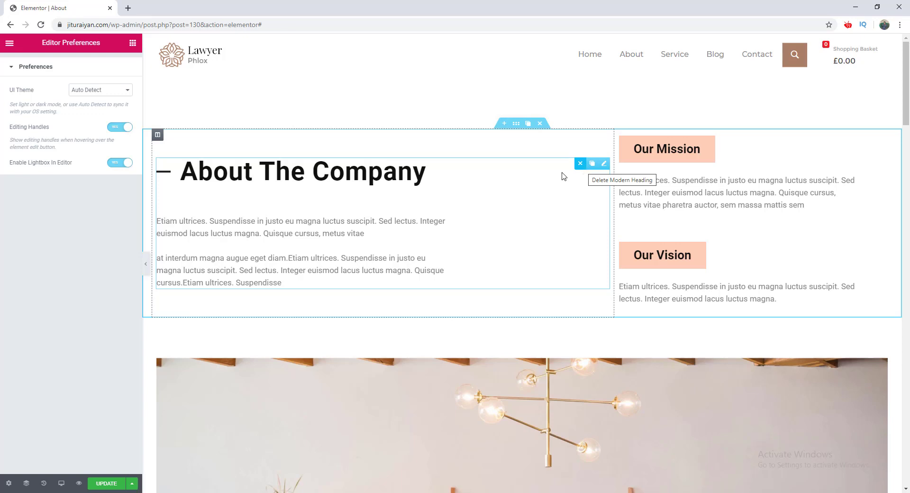